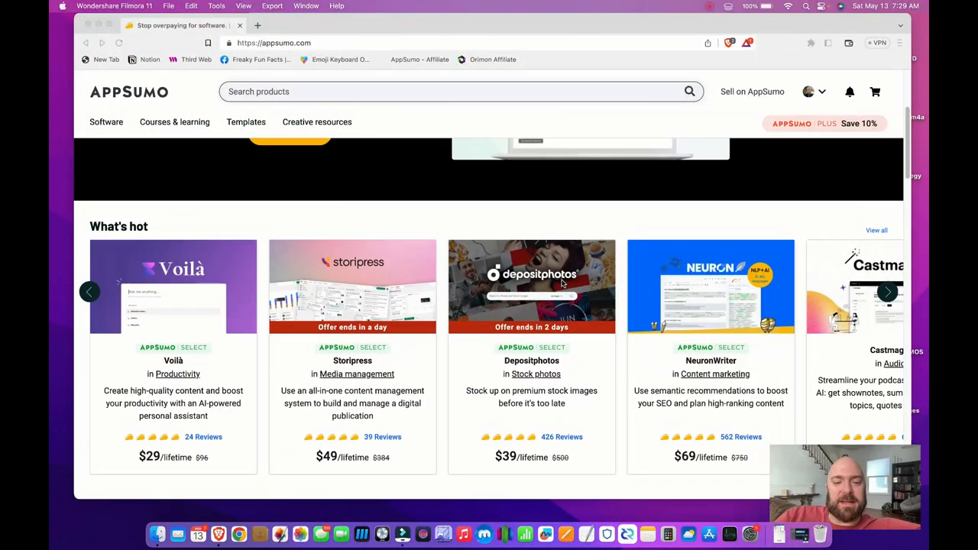
- Search AppSumo products for 'ai chat'
scroll("down", 3)
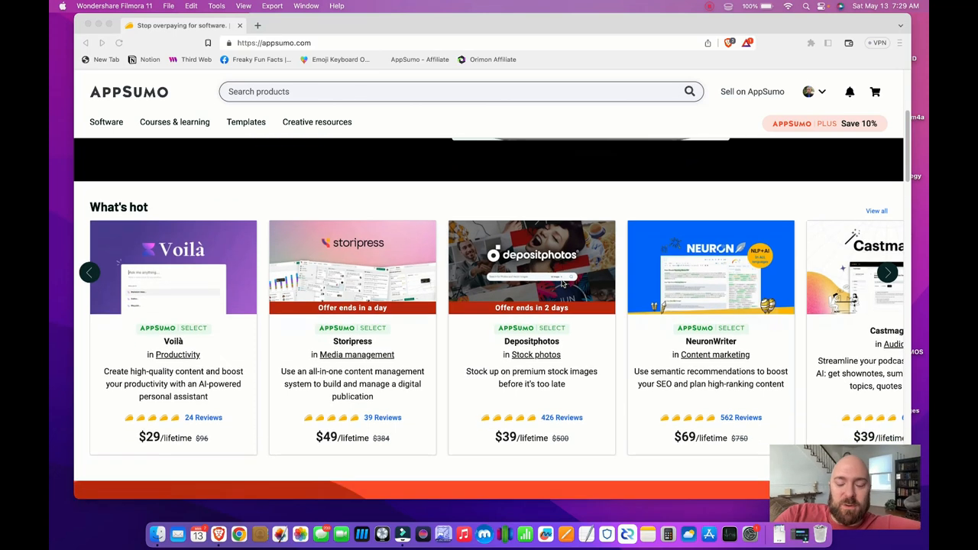
scroll("down", 3)
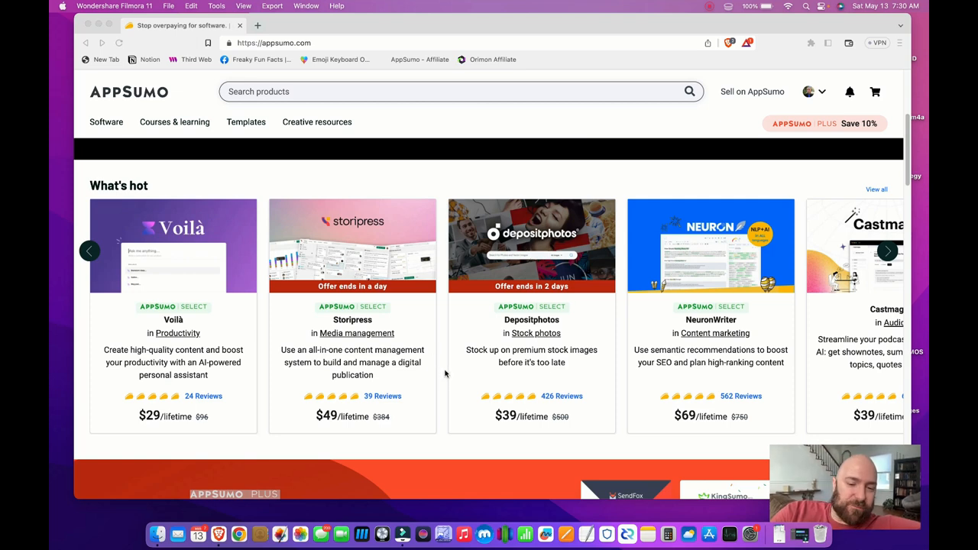
scroll("down", 3)
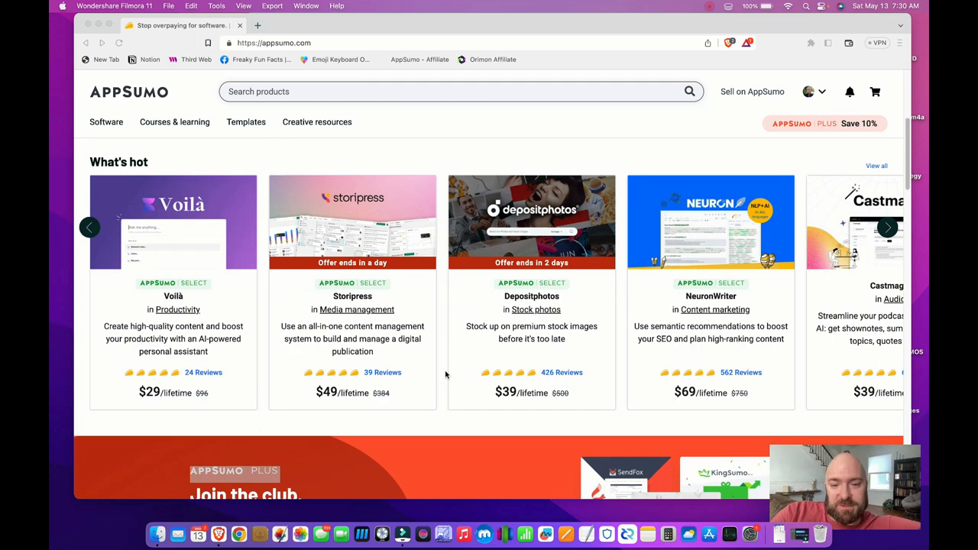
mouse_move(443, 393)
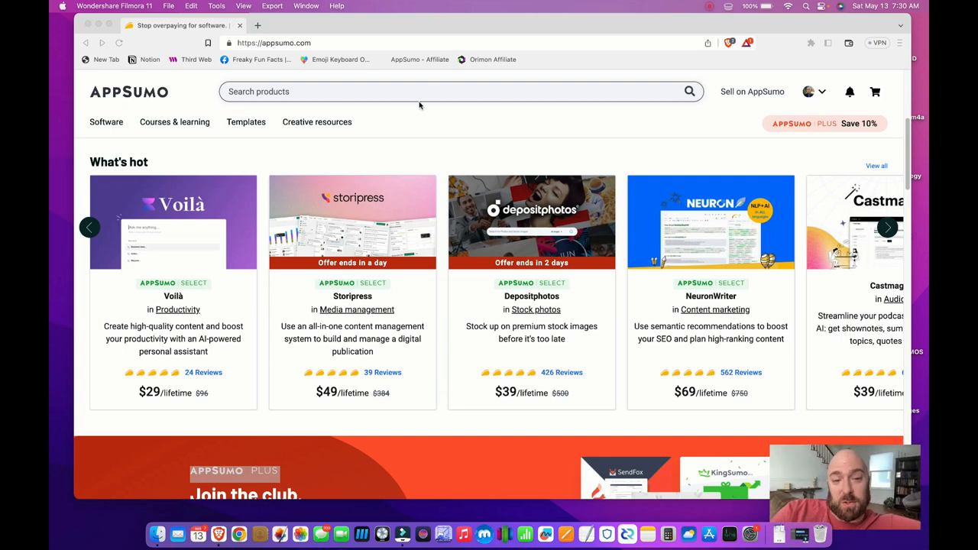
left_click(419, 91)
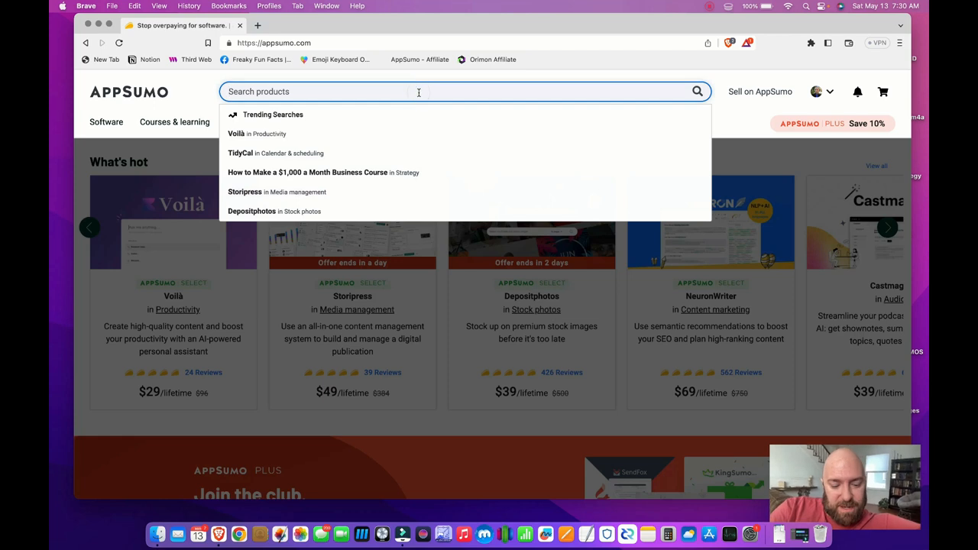
type("ai chat")
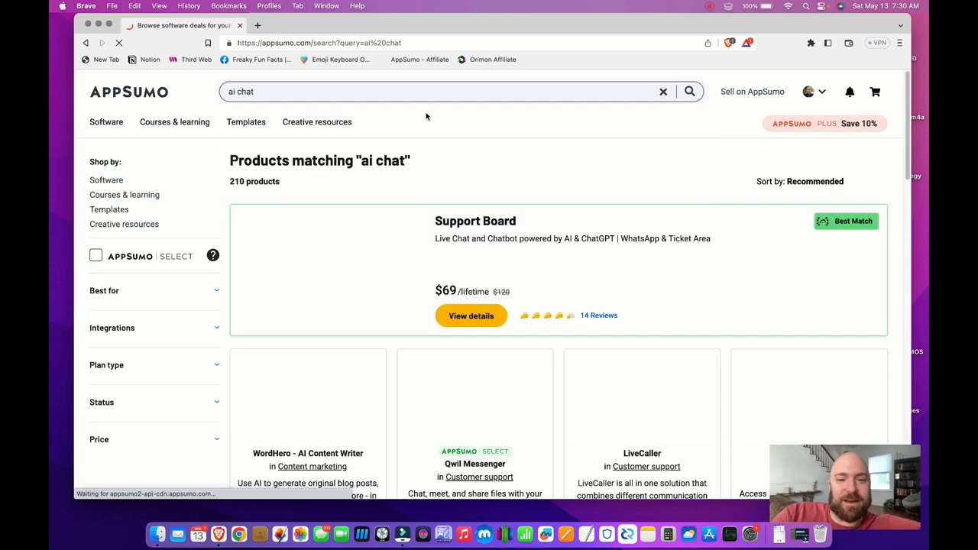
- Scroll through the 210 'ai chat' deal results
scroll("down", 3)
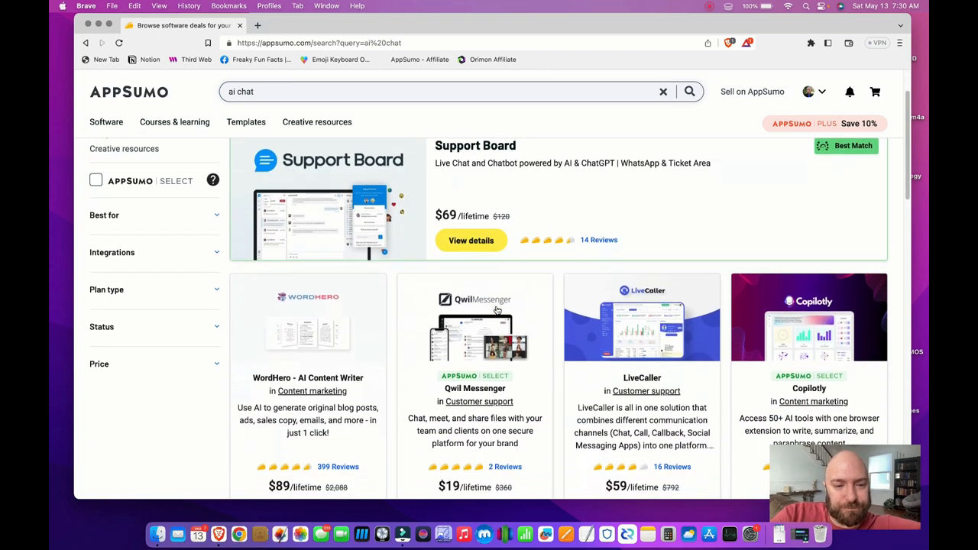
scroll("down", 3)
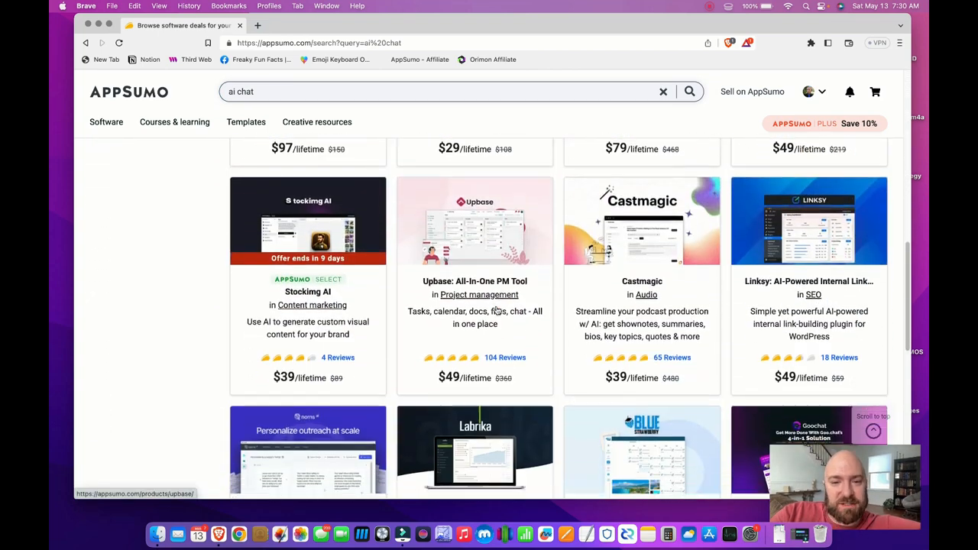
scroll("down", 3)
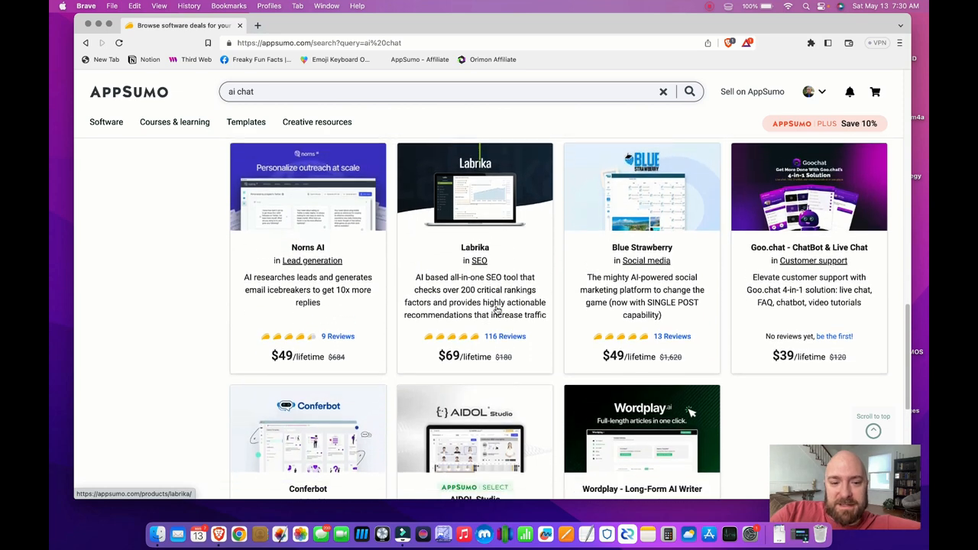
scroll("down", 3)
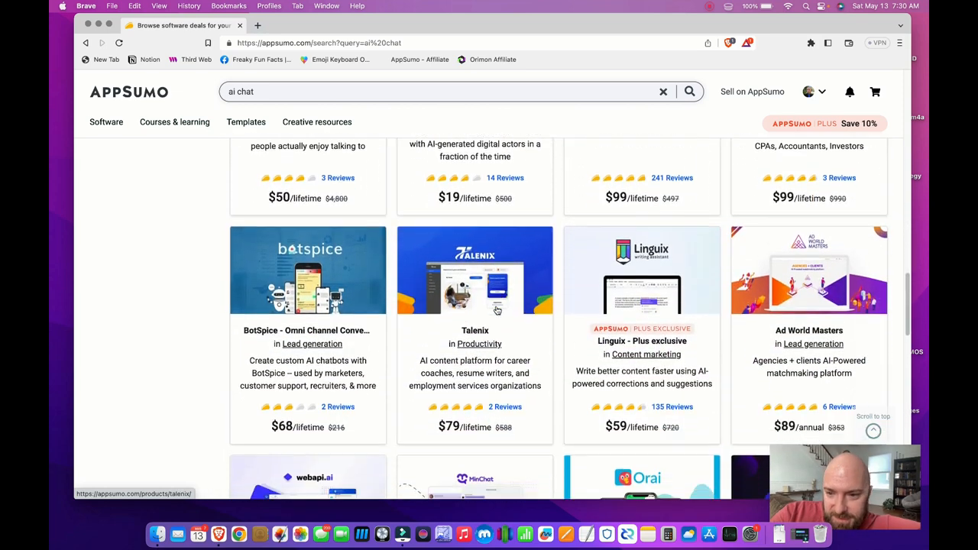
scroll("down", 3)
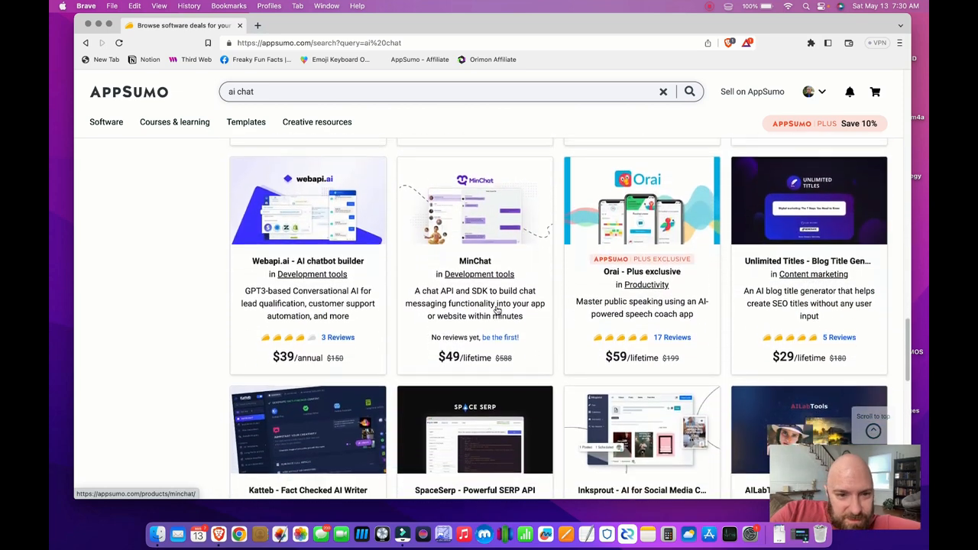
scroll("down", 3)
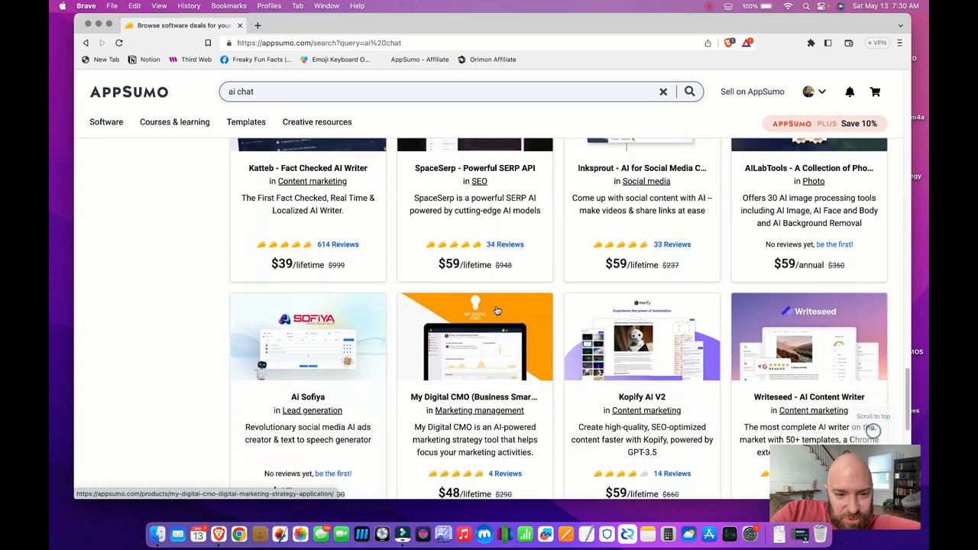
scroll("down", 3)
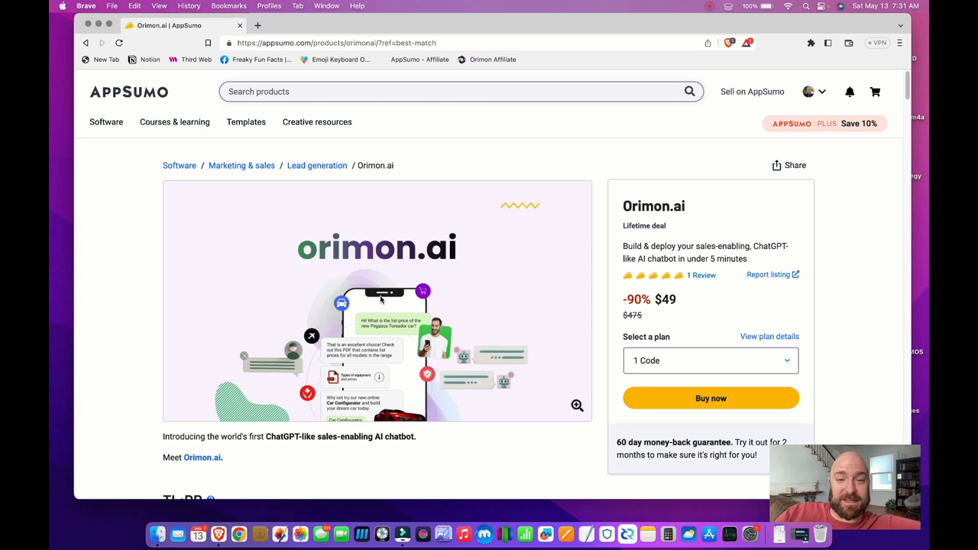
- Open the empty search box on the Orimon.ai deal page to show trending searches
left_click(451, 91)
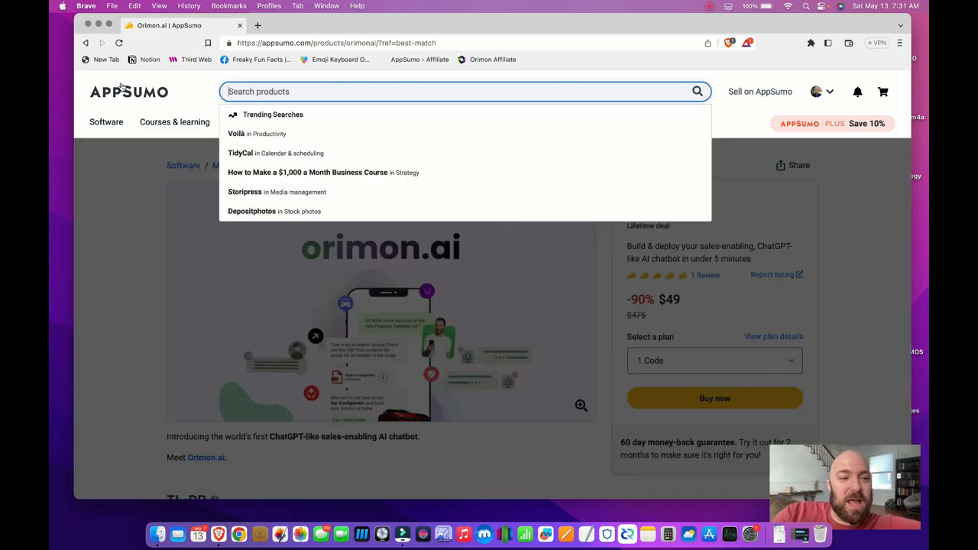
- Return to the AppSumo homepage and scroll down to the What's hot deals row
left_click(128, 92)
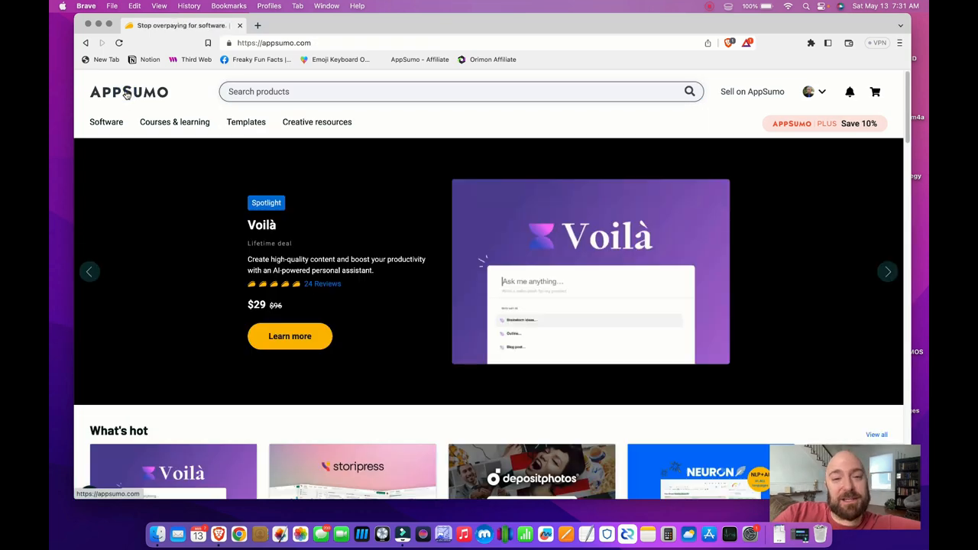
scroll("down", 3)
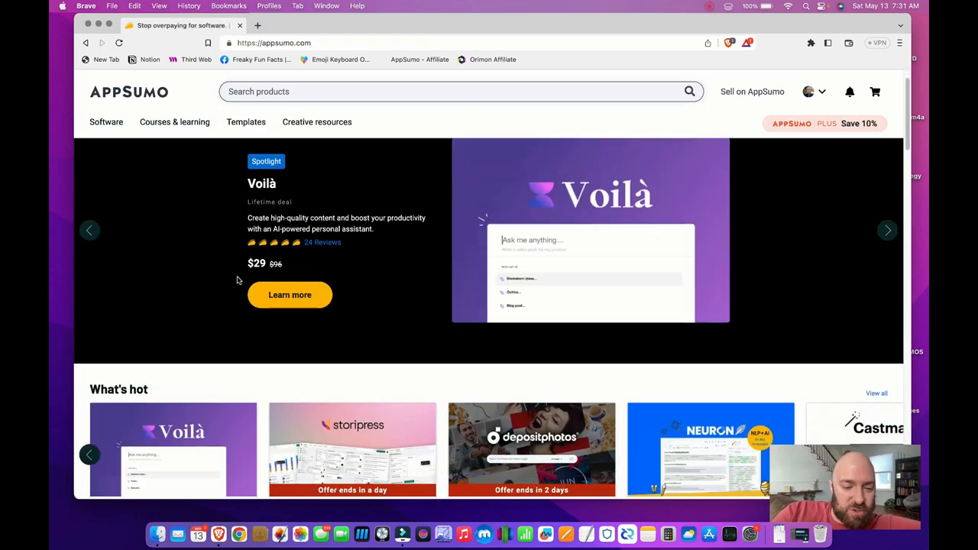
scroll("down", 3)
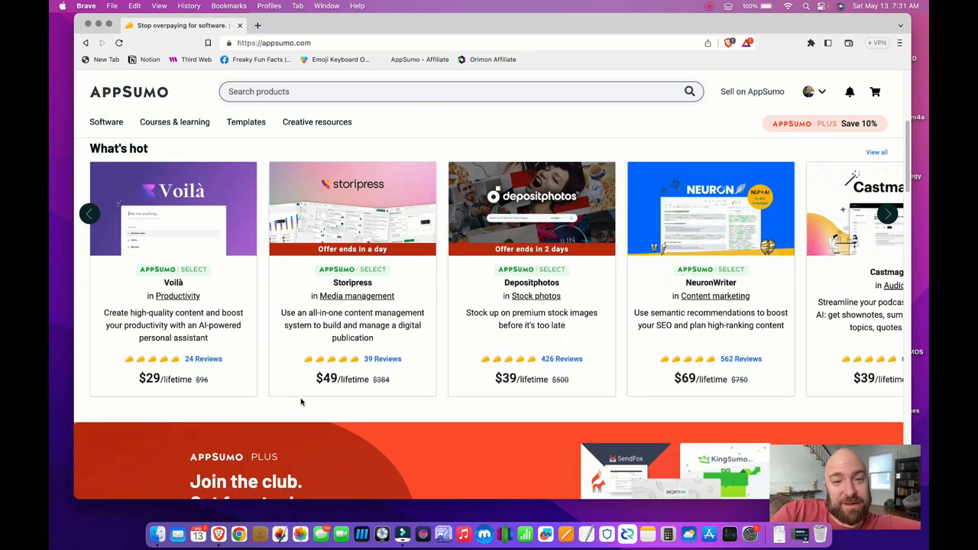
mouse_move(298, 347)
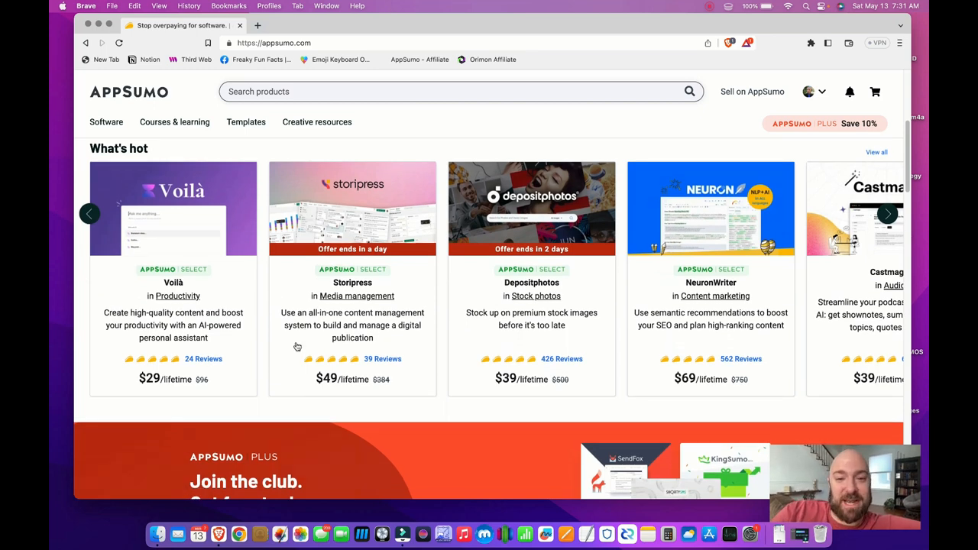